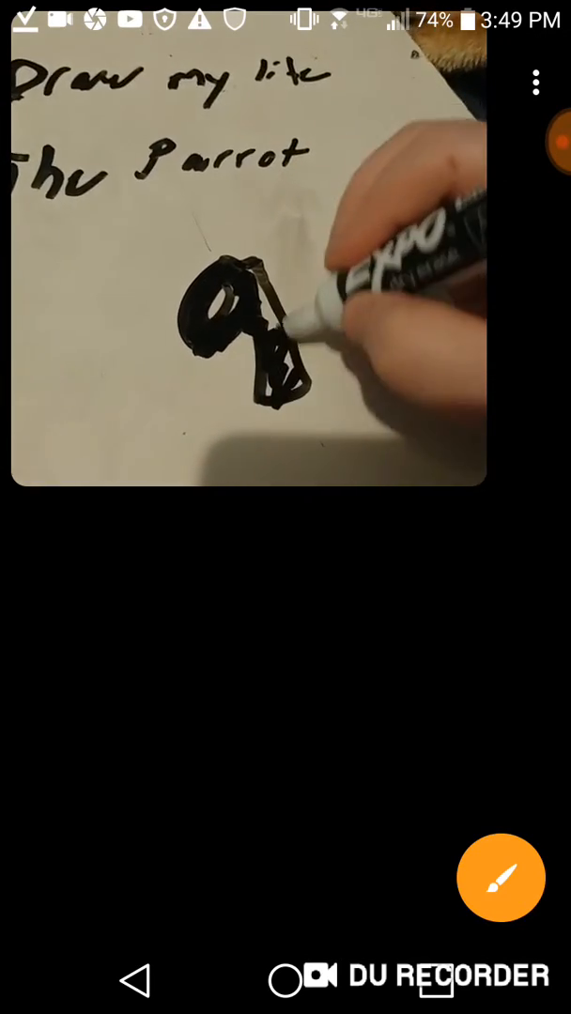
- Tap the floating DU Recorder bubble to show the pause, stop and camera-settings controls
{"action": "left_click", "coordinate": [535, 141]}
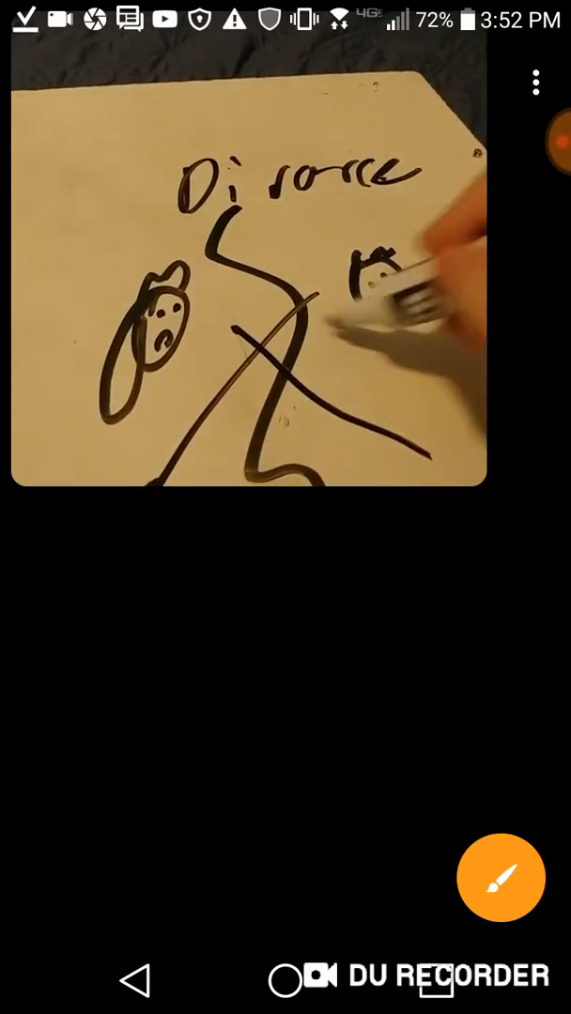
{"action": "left_click", "coordinate": [535, 140]}
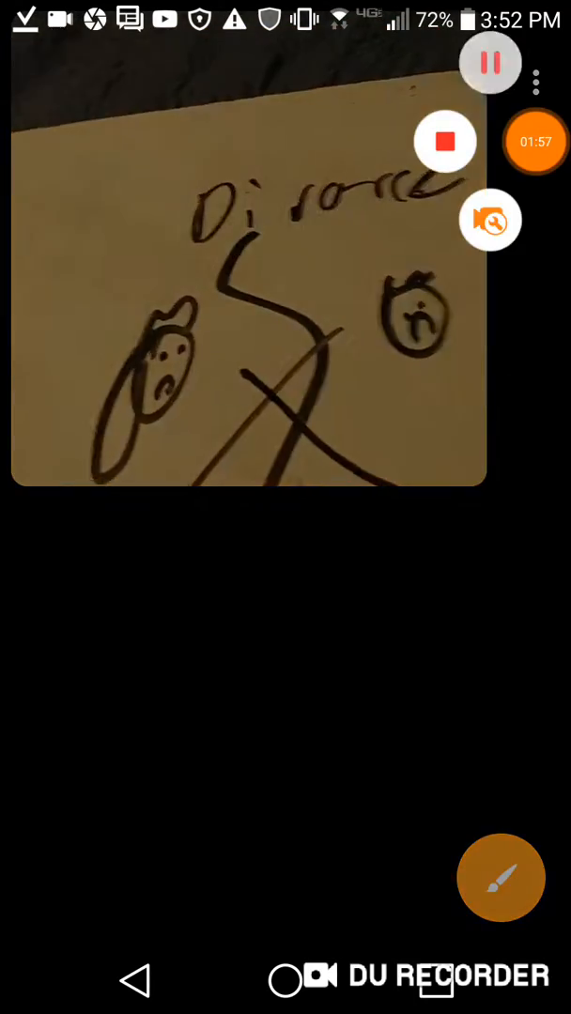